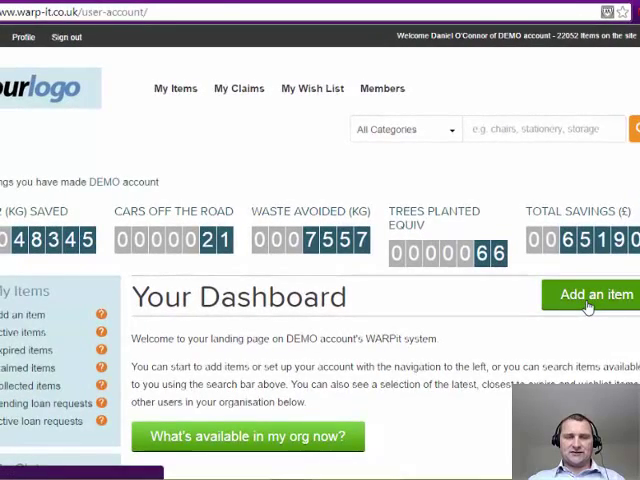
Step: Begin a new item listing from the dashboard's 'Add an item' link
{"action": "left_click", "coordinate": [594, 296]}
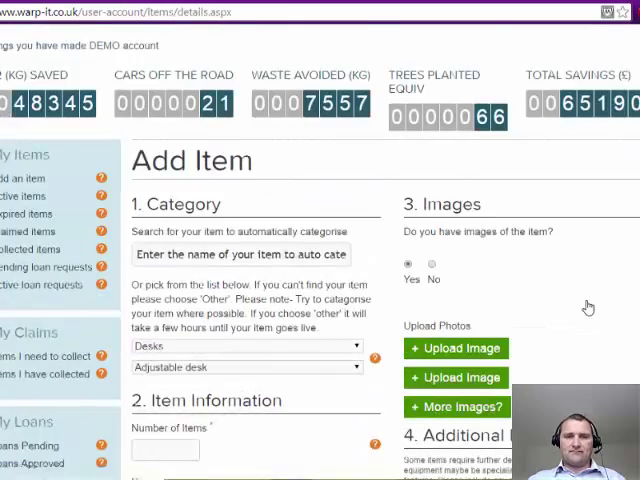
{"action": "scroll", "scroll_direction": "down", "scroll_amount": 3}
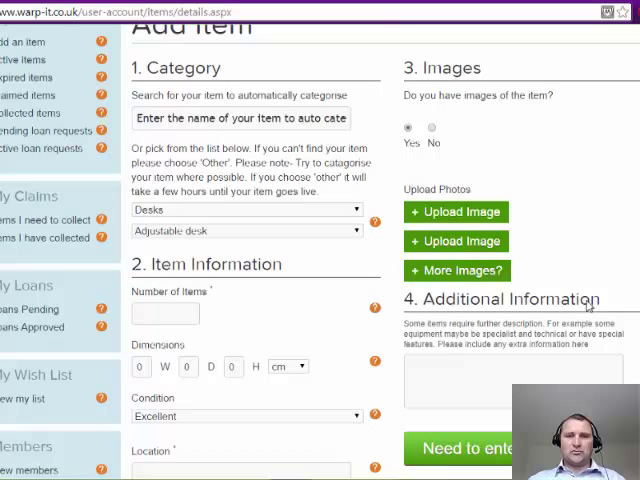
{"action": "mouse_move", "coordinate": [384, 240]}
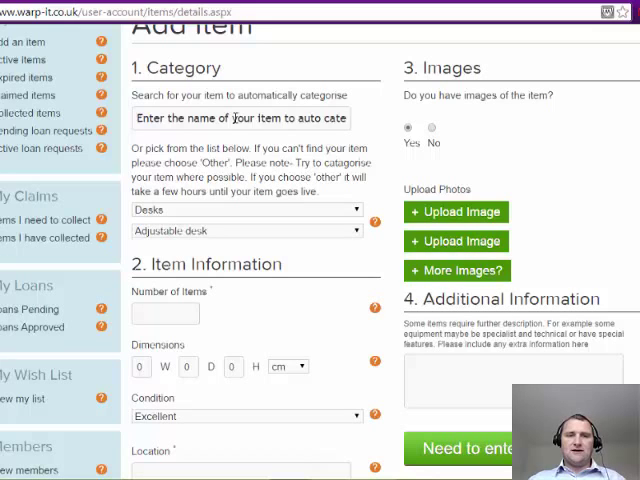
Step: Search categories for 'desk', choose Desks > Other and enter 'special b' as the item type
{"action": "type", "text": "desk"}
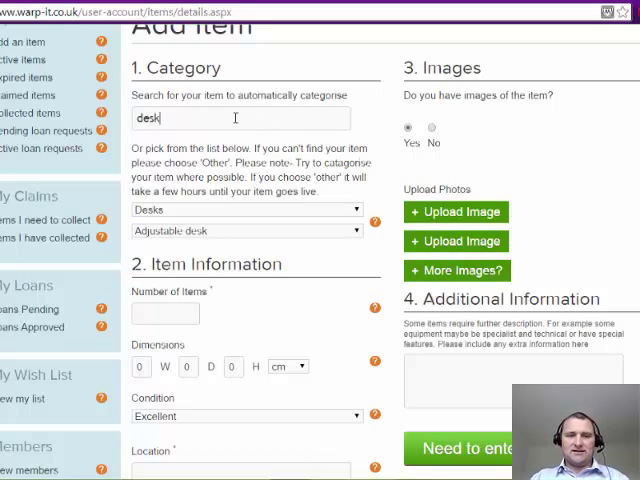
{"action": "left_click", "coordinate": [240, 118]}
{"action": "type", "text": "d"}
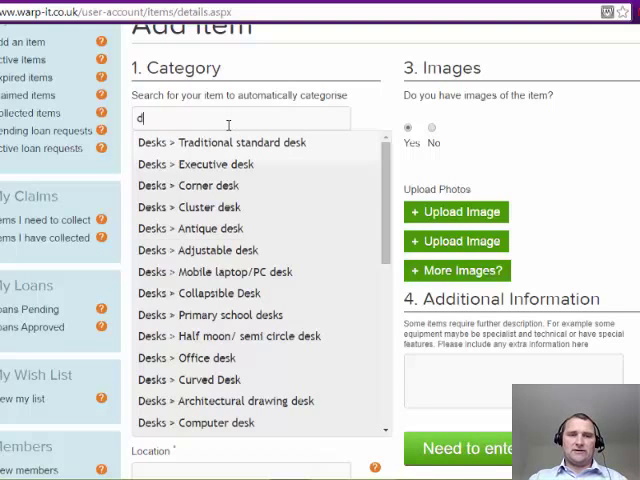
{"action": "type", "text": "cof"}
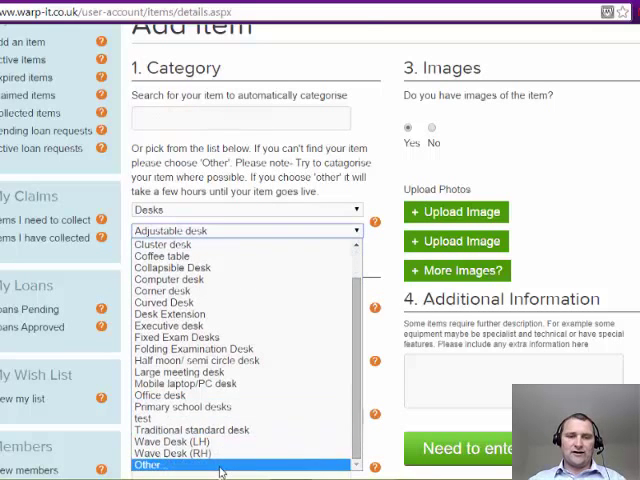
{"action": "left_click", "coordinate": [150, 466]}
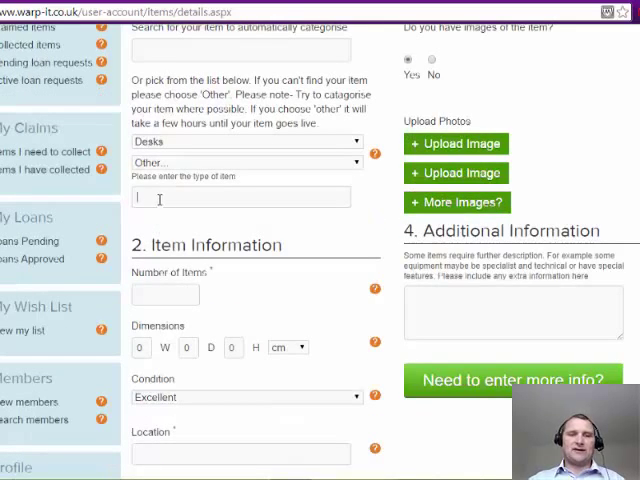
{"action": "type", "text": "special b"}
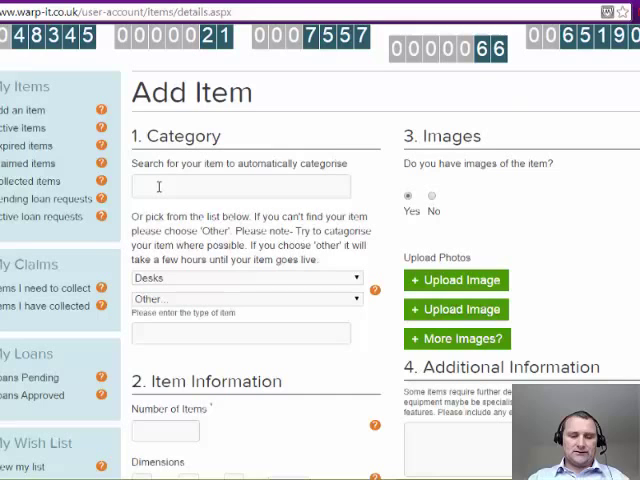
Step: Recategorise as Office consumables > Box files with 100 items, 13×50×30 cm, Fair condition, office building location
{"action": "type", "text": "box"}
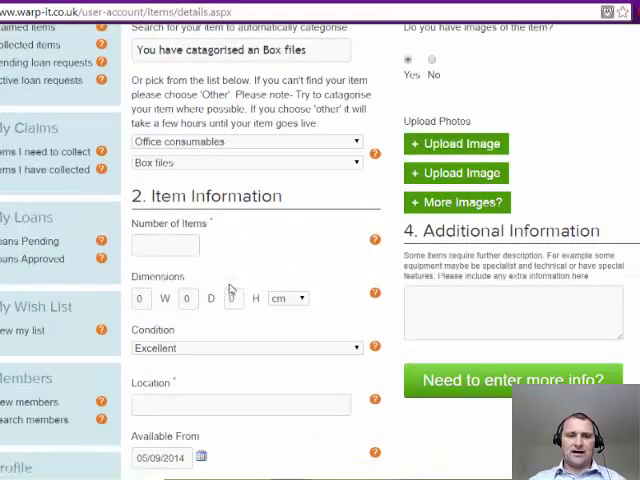
{"action": "scroll", "scroll_direction": "down", "scroll_amount": 3}
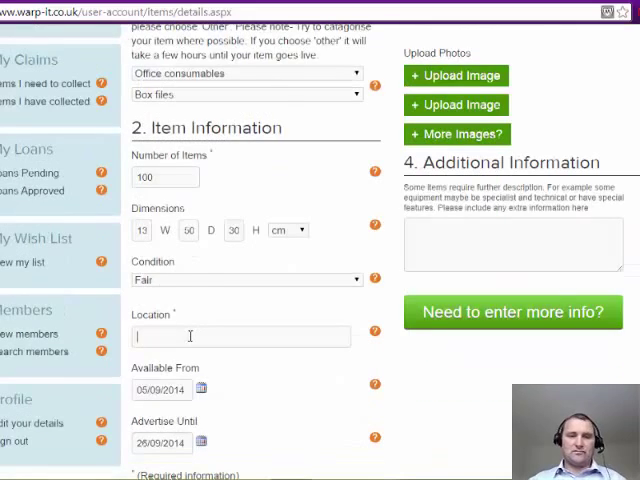
{"action": "type", "text": "office my build"}
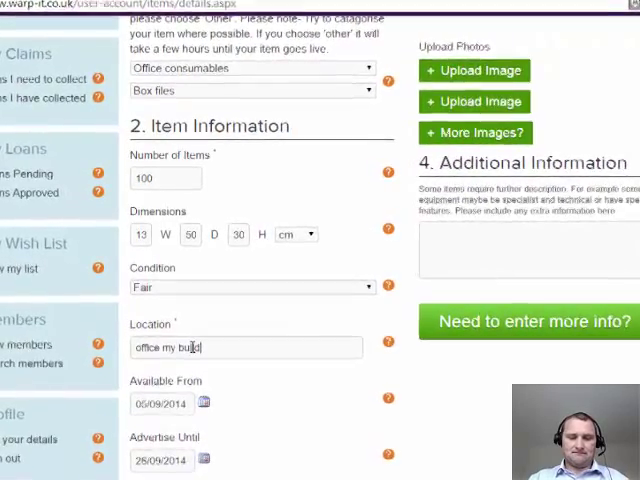
{"action": "scroll", "scroll_direction": "down", "scroll_amount": 3}
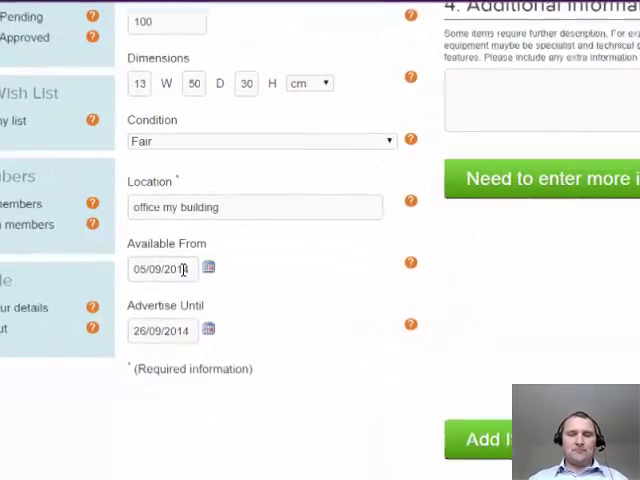
Step: Set Available From 05/10/2014 and Advertise Until 26/11/2014
{"action": "scroll", "scroll_direction": "down", "scroll_amount": 3}
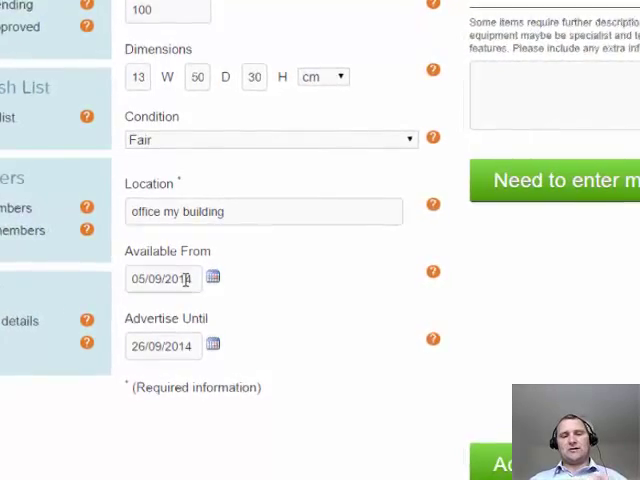
{"action": "scroll", "scroll_direction": "down", "scroll_amount": 3}
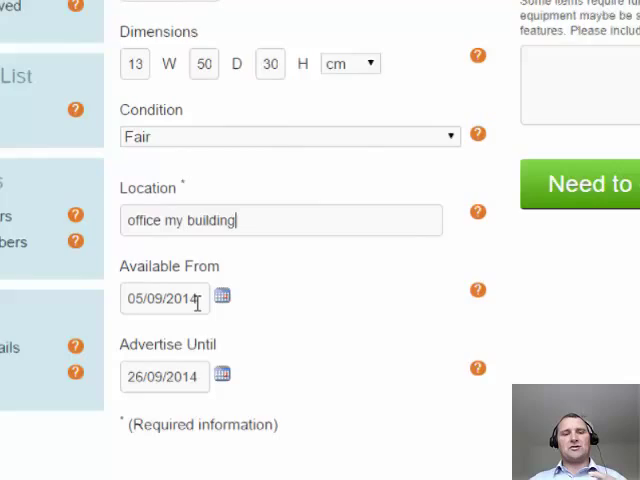
{"action": "scroll", "scroll_direction": "down", "scroll_amount": 3}
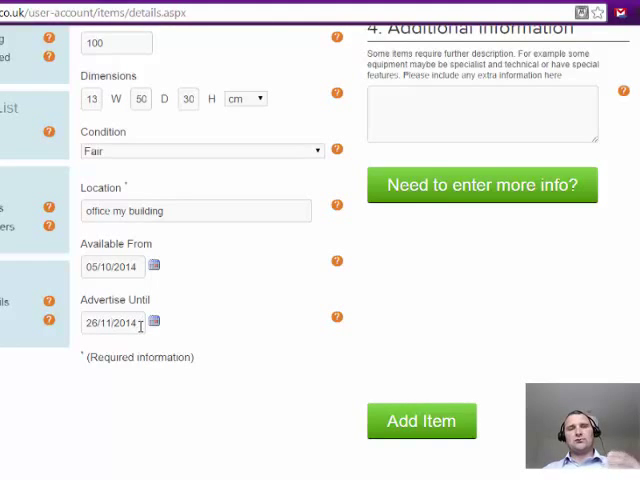
{"action": "mouse_move", "coordinate": [232, 336]}
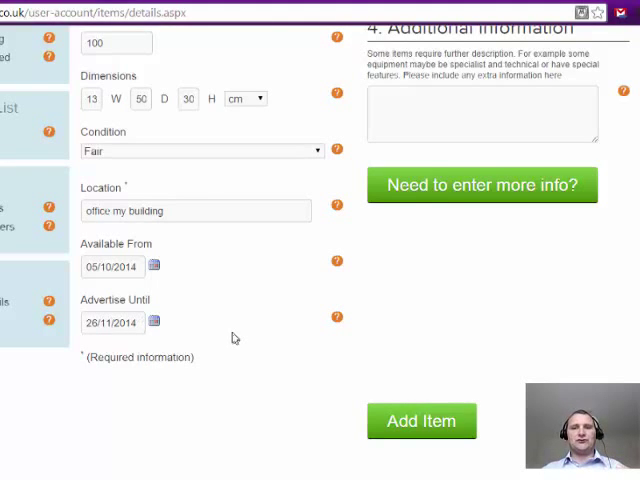
{"action": "scroll", "scroll_direction": "up", "scroll_amount": 3}
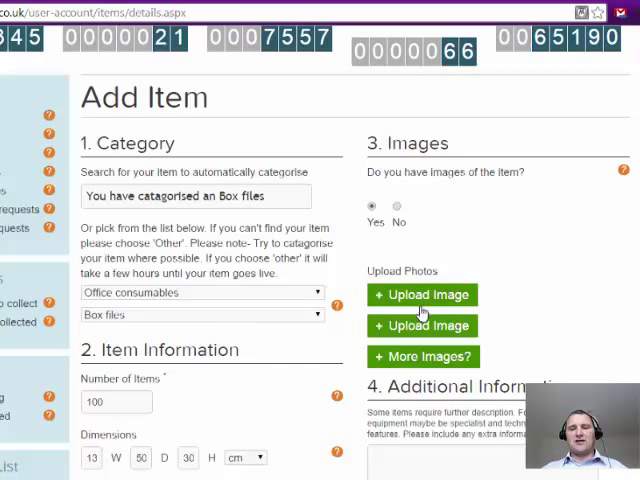
Step: Abandon the photo upload and answer 'No' to own images, choosing a library image instead
{"action": "left_click", "coordinate": [422, 294]}
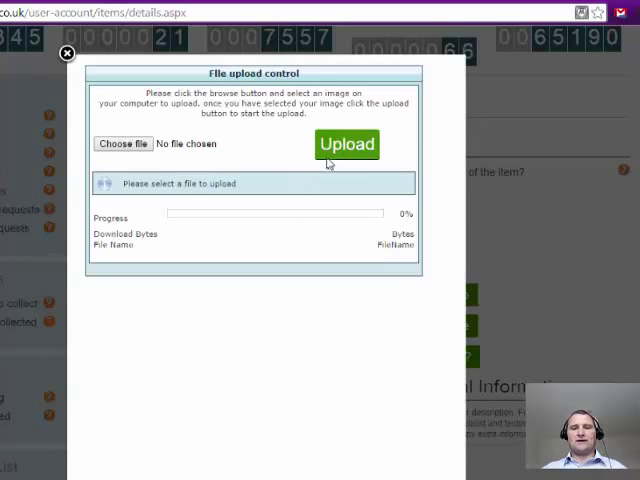
{"action": "left_click", "coordinate": [348, 144]}
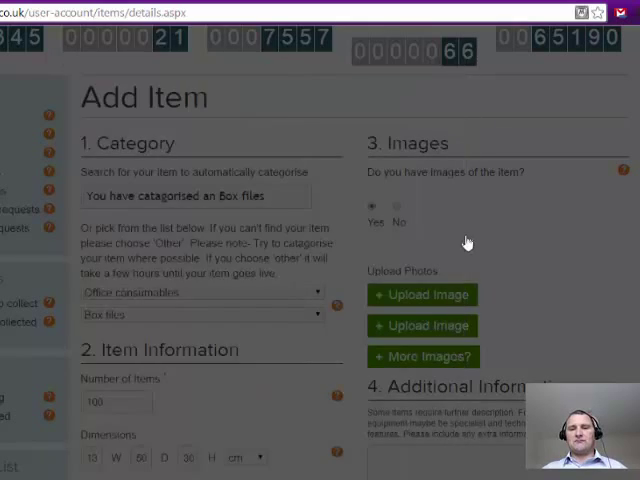
{"action": "left_click", "coordinate": [396, 206]}
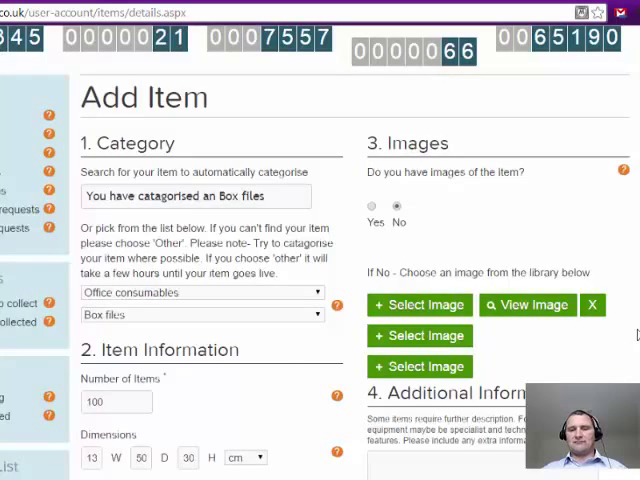
{"action": "scroll", "scroll_direction": "down", "scroll_amount": 3}
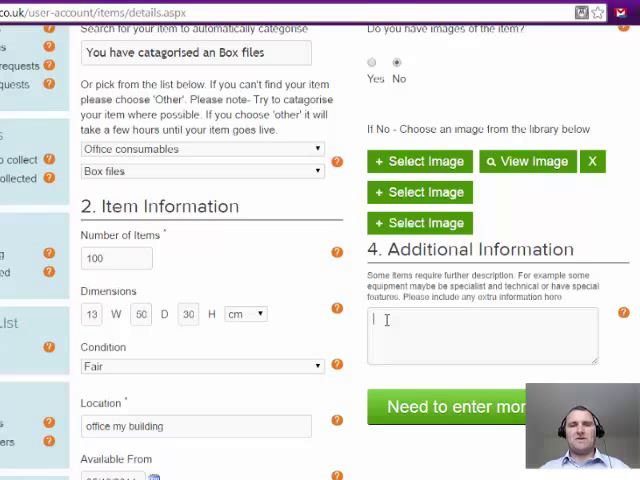
Step: Review 'Need to enter more info?' and submit the Box files item, confirmed added
{"action": "scroll", "scroll_direction": "down", "scroll_amount": 3}
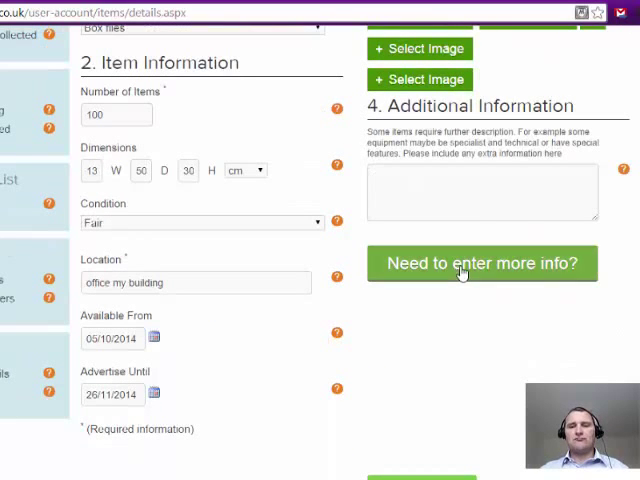
{"action": "left_click", "coordinate": [480, 264]}
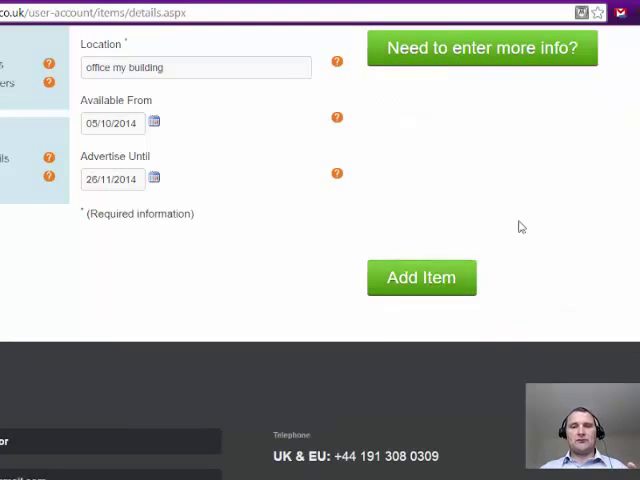
{"action": "scroll", "scroll_direction": "down", "scroll_amount": 3}
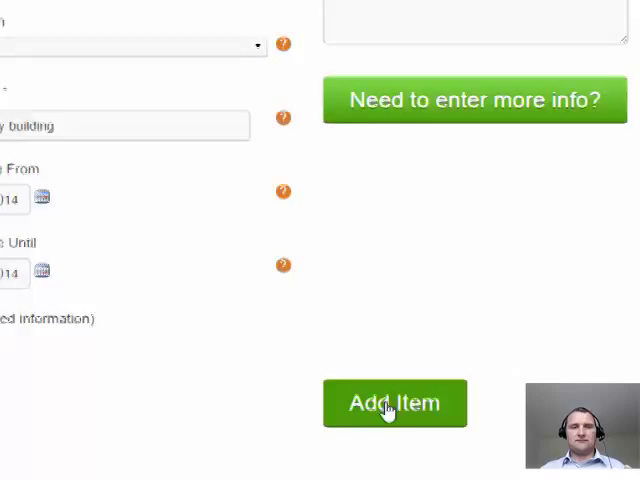
{"action": "left_click", "coordinate": [394, 402]}
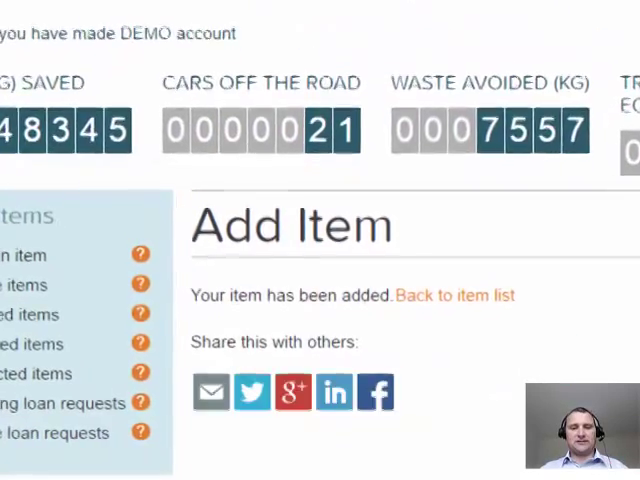
{"action": "scroll", "scroll_direction": "down", "scroll_amount": 3}
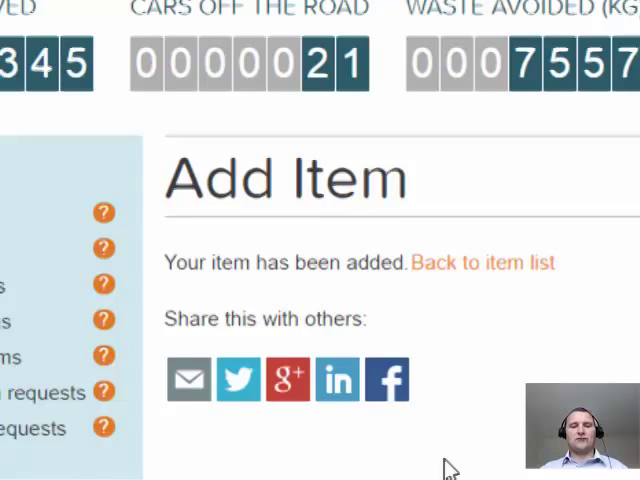